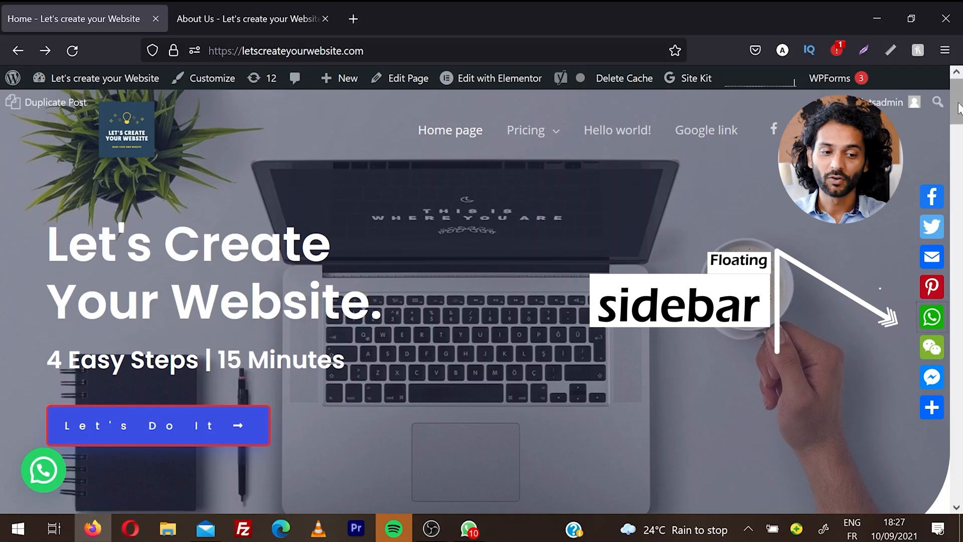
- Review the inline share-button row at the end of the About Us page content
scroll("down", 3)
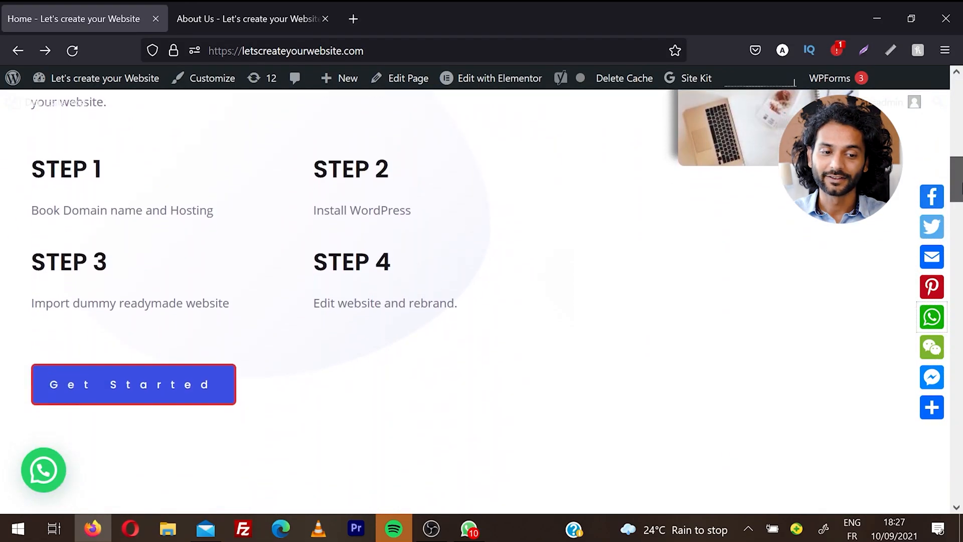
scroll("up", 3)
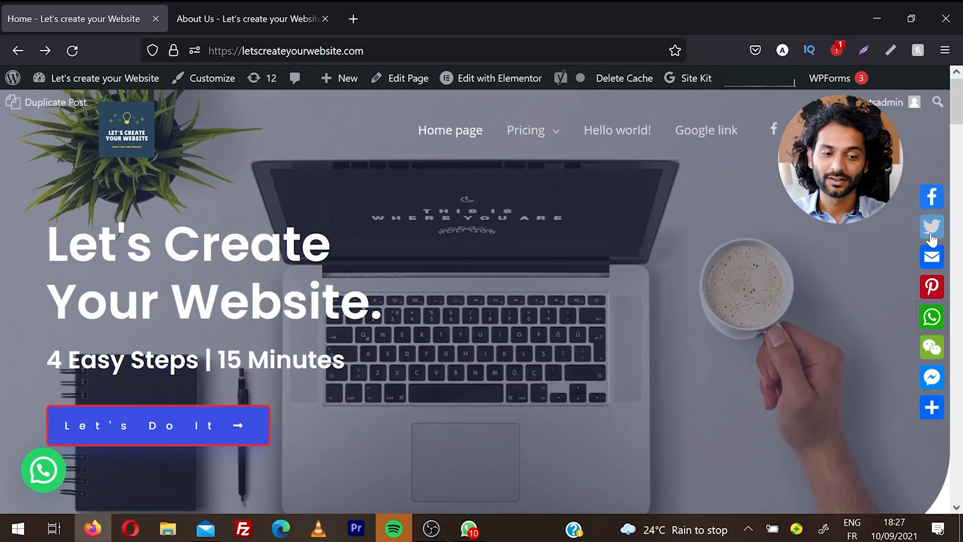
mouse_move(931, 347)
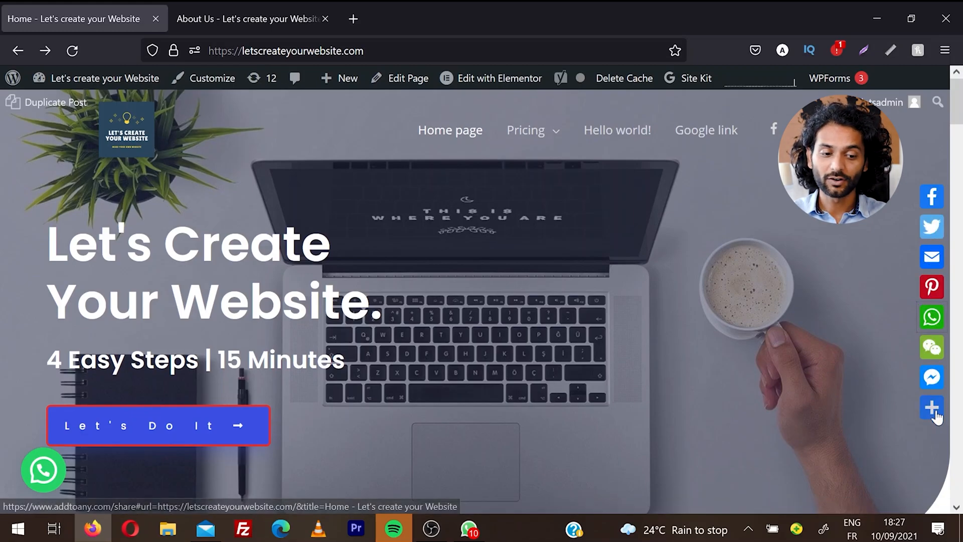
left_click(932, 408)
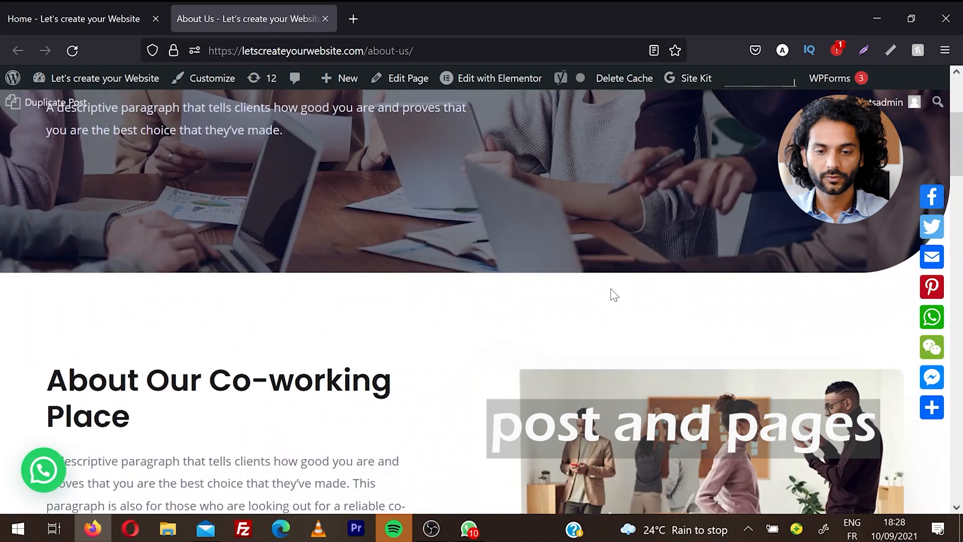
scroll("down", 3)
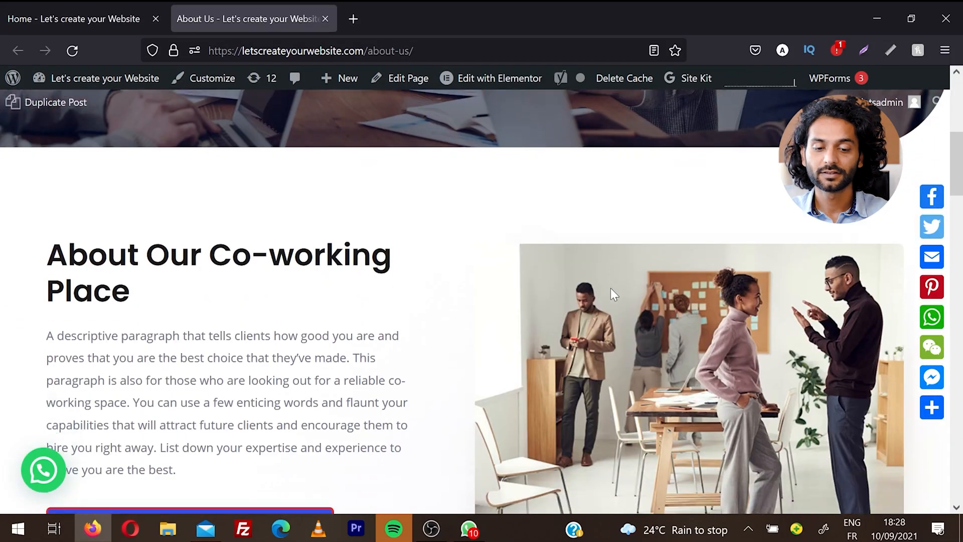
scroll("down", 3)
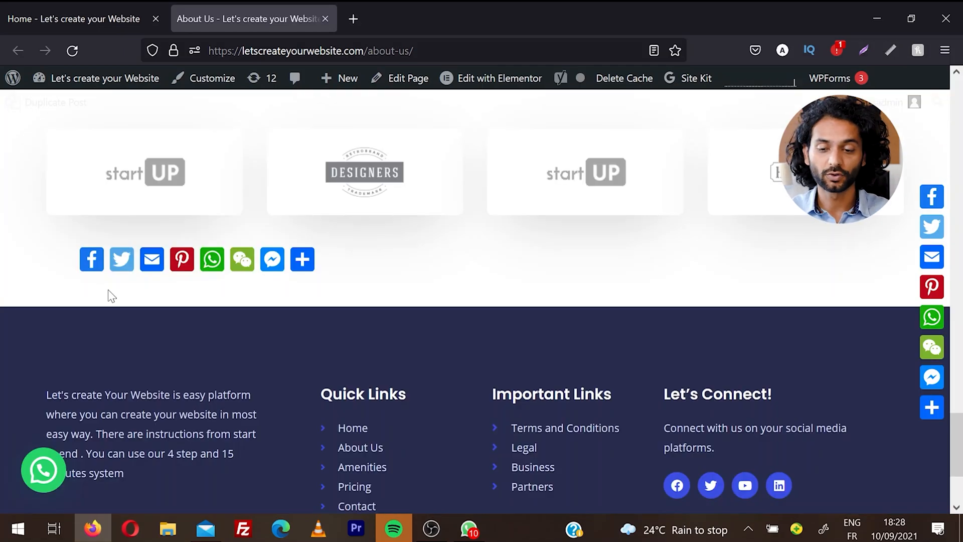
- Return to the live homepage and enter the WordPress admin dashboard
left_click(73, 19)
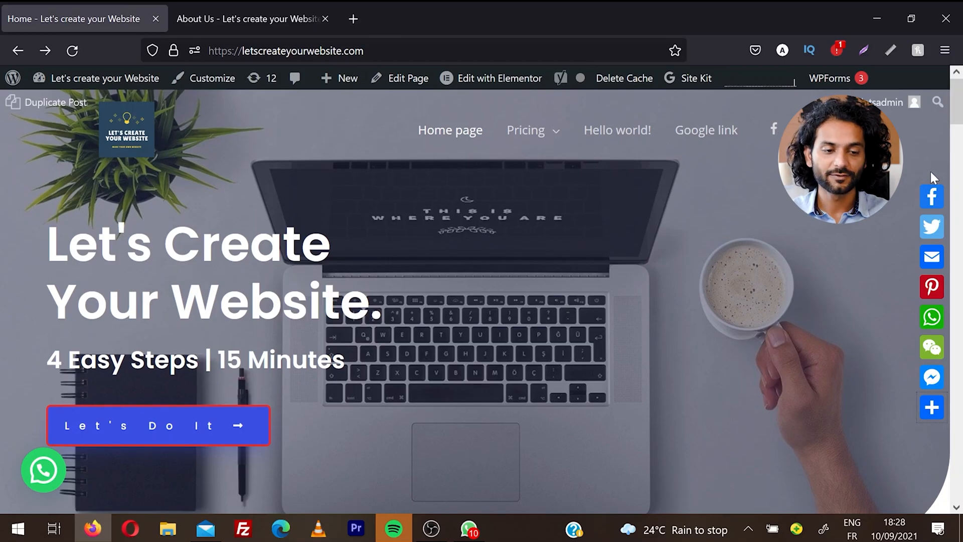
left_click(931, 197)
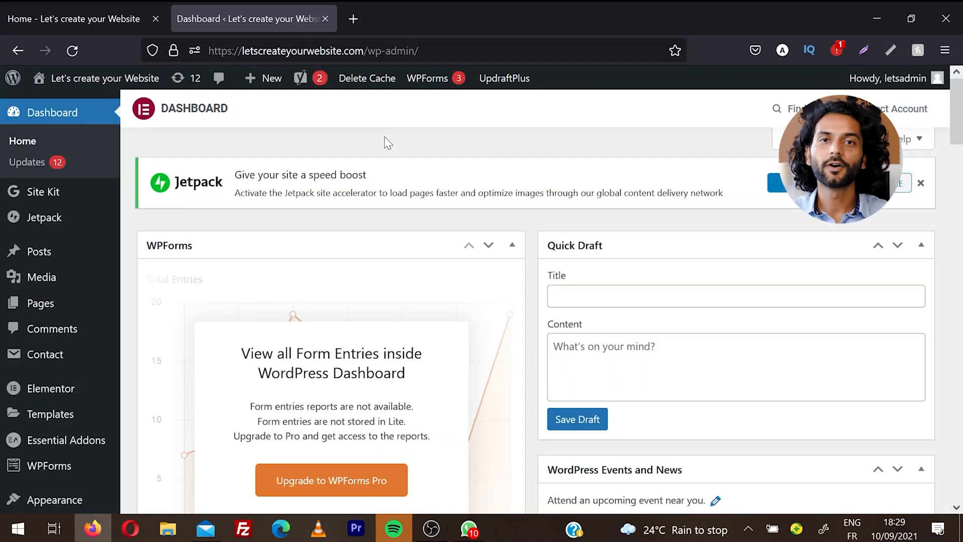
- Install and activate the AddToAny Share Buttons plugin from the Add New search results
scroll("down", 3)
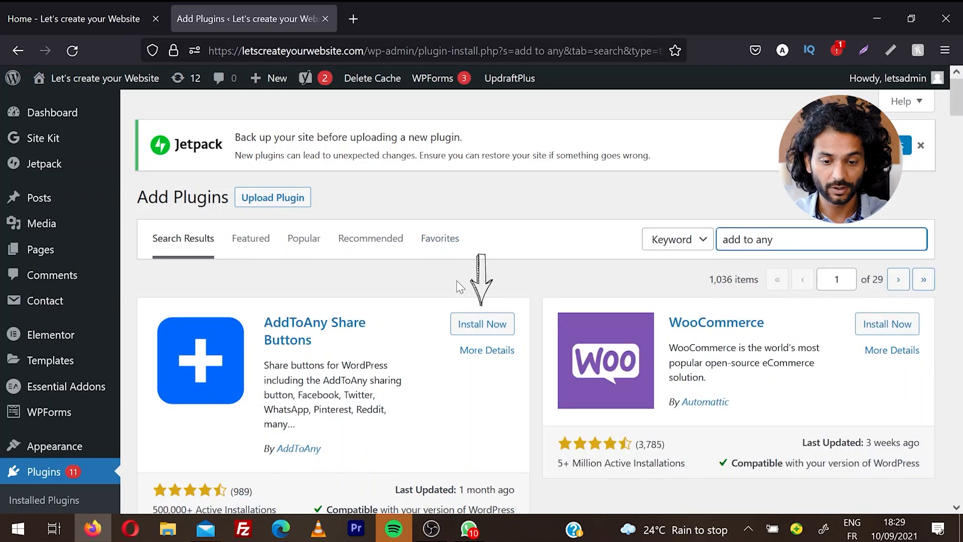
left_click(482, 324)
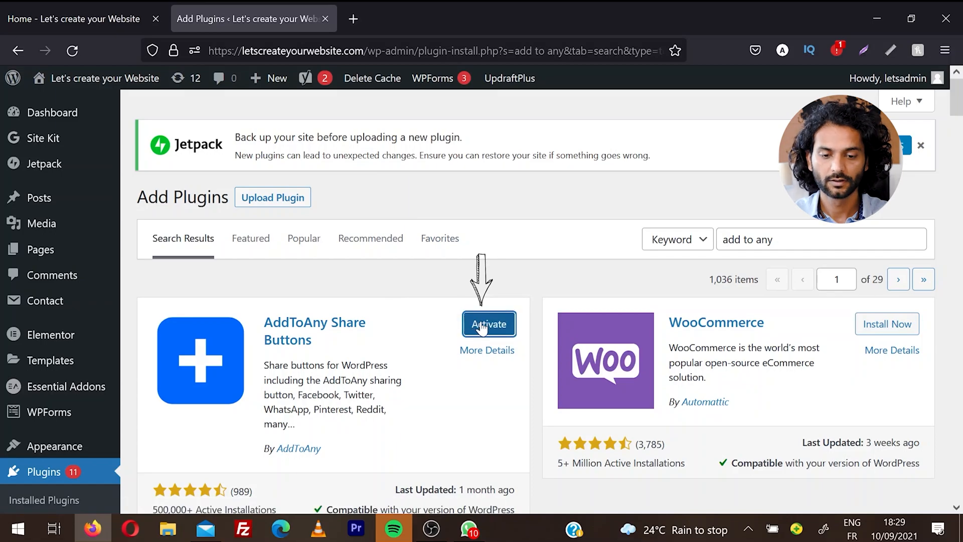
left_click(488, 324)
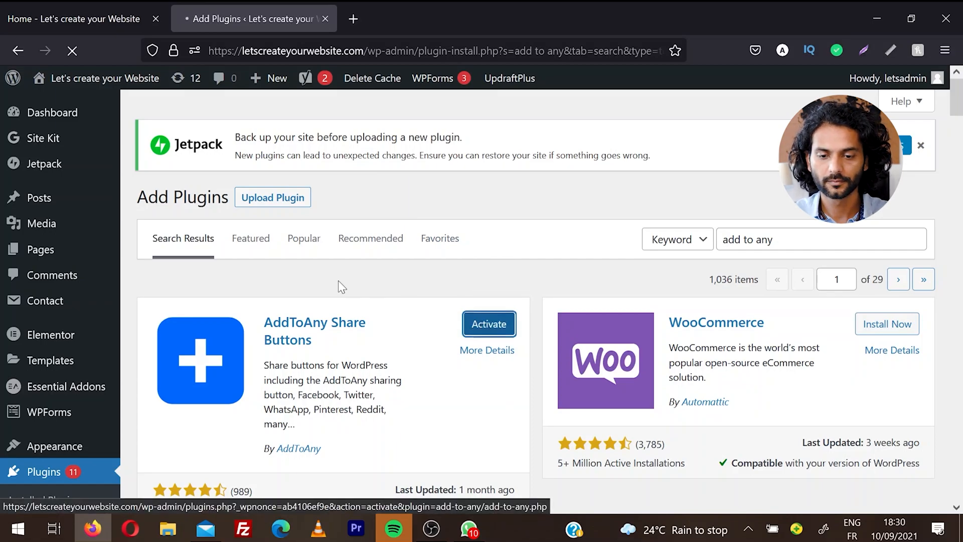
left_click(489, 324)
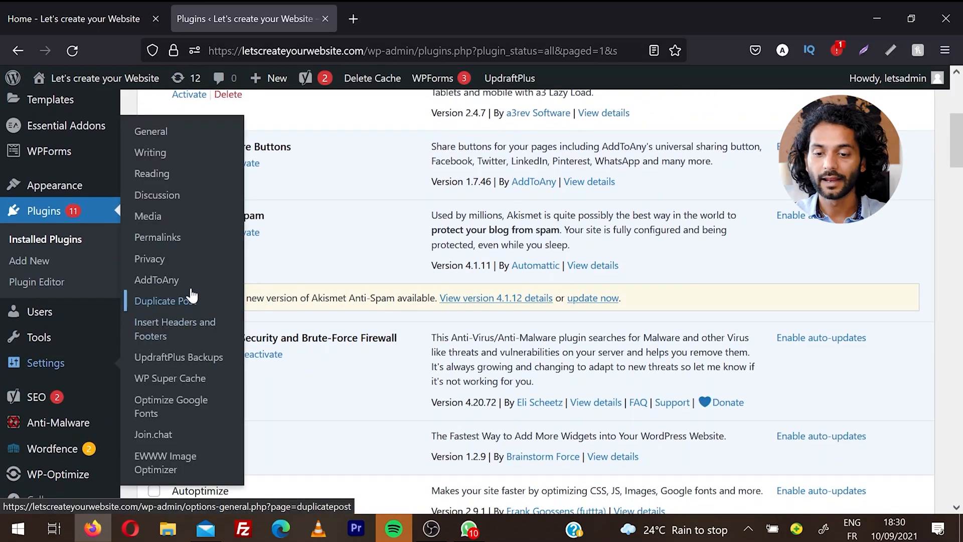
- Reach the AddToAny Share Settings page from the admin Settings menu
left_click(156, 280)
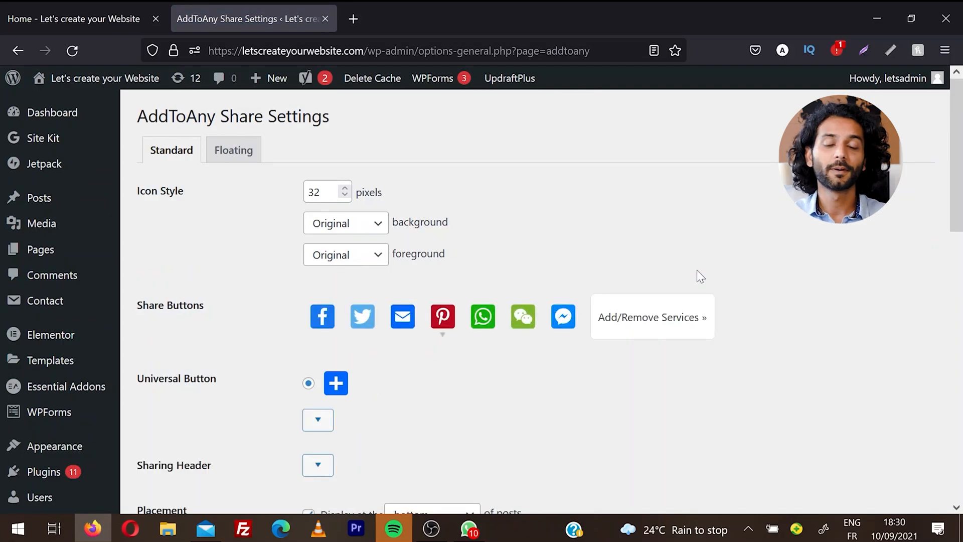
mouse_move(596, 195)
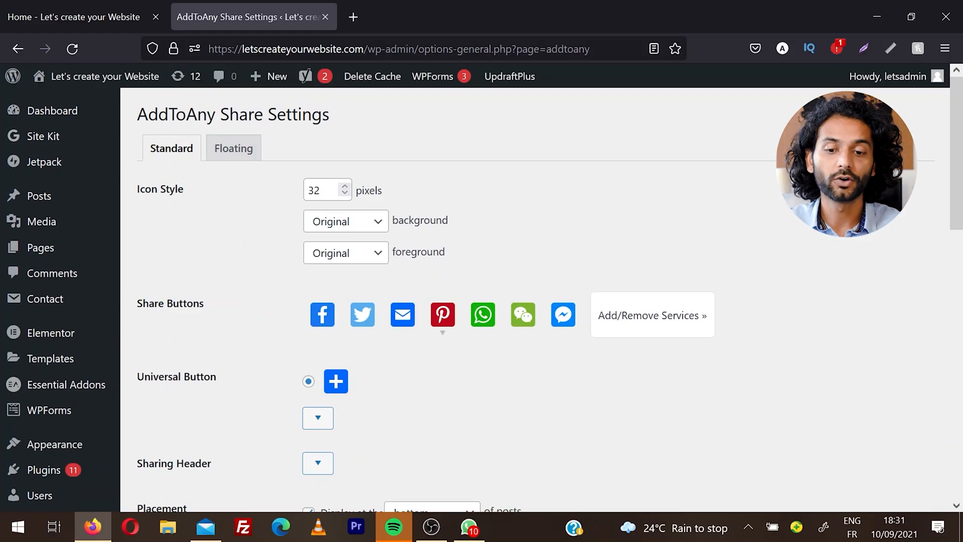
- Change the share icon size from 32 to 22 pixels and compare against the live homepage
left_click(322, 190)
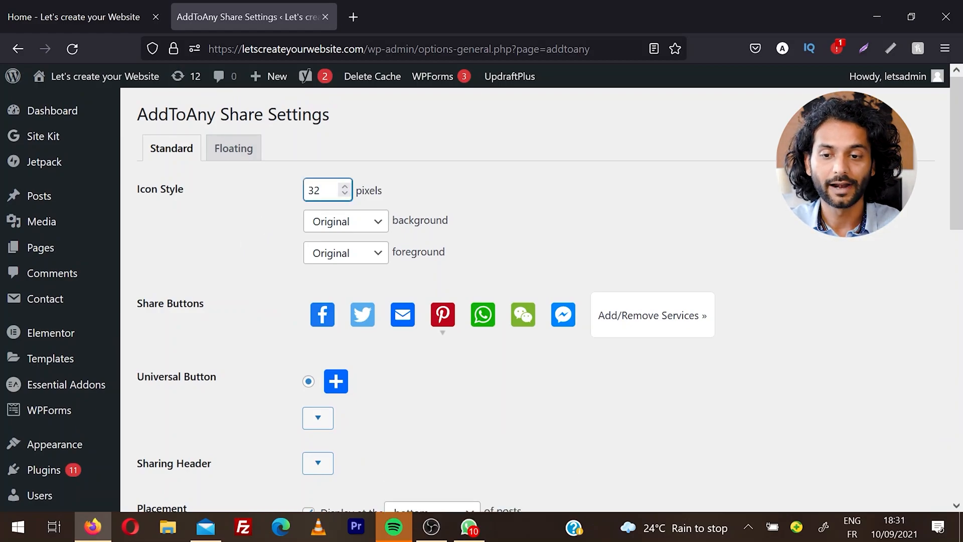
type("2")
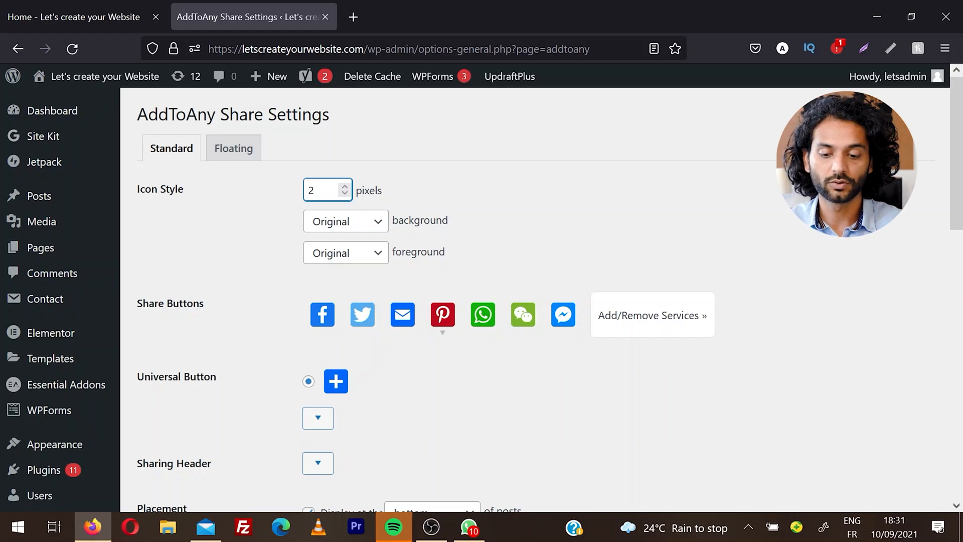
type("2")
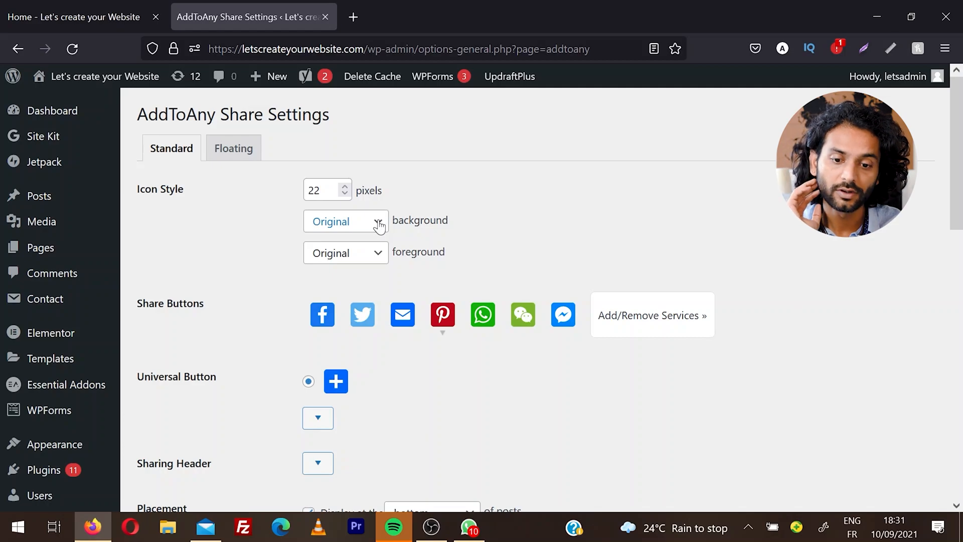
scroll("down", 3)
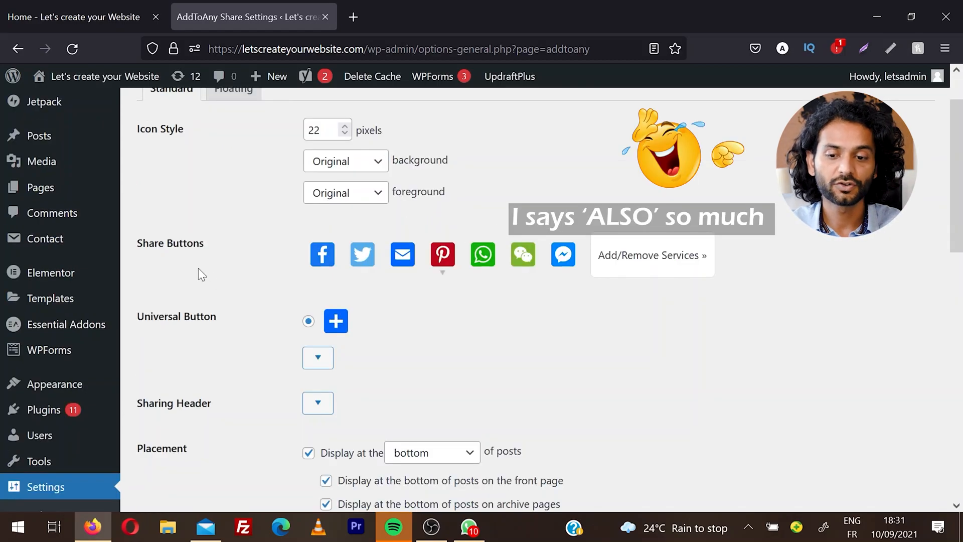
left_click(73, 17)
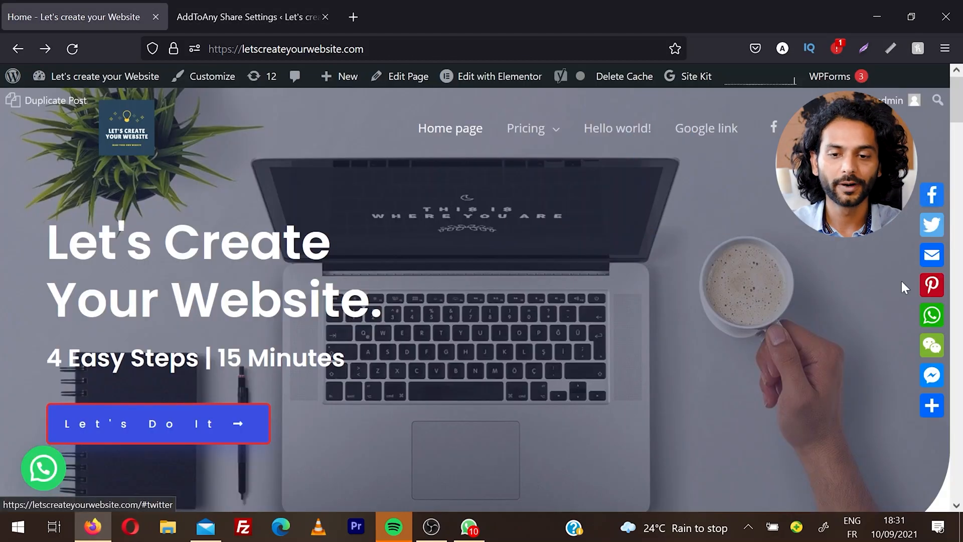
left_click(249, 17)
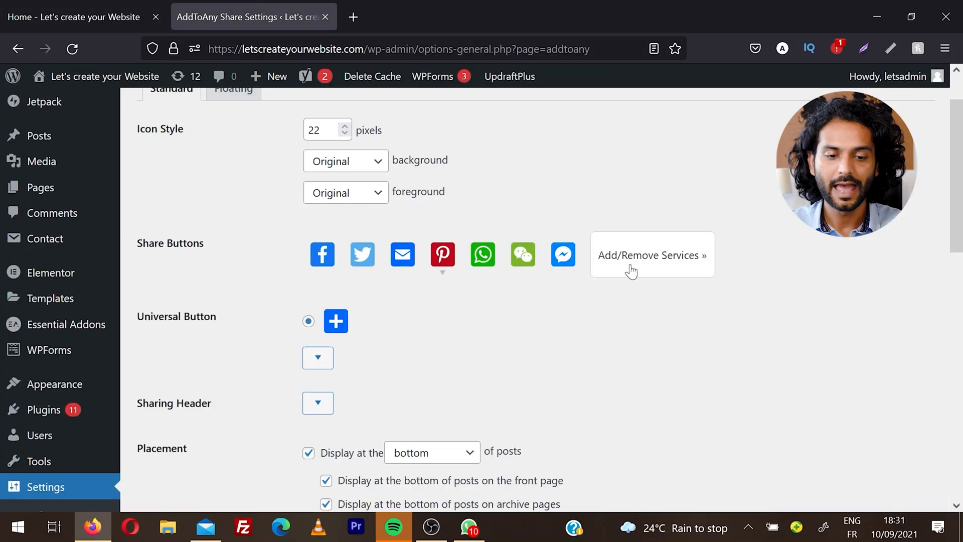
- Remove WhatsApp, Pinterest and Email from the share services, keeping Facebook, Twitter, WeChat and Messenger
left_click(651, 255)
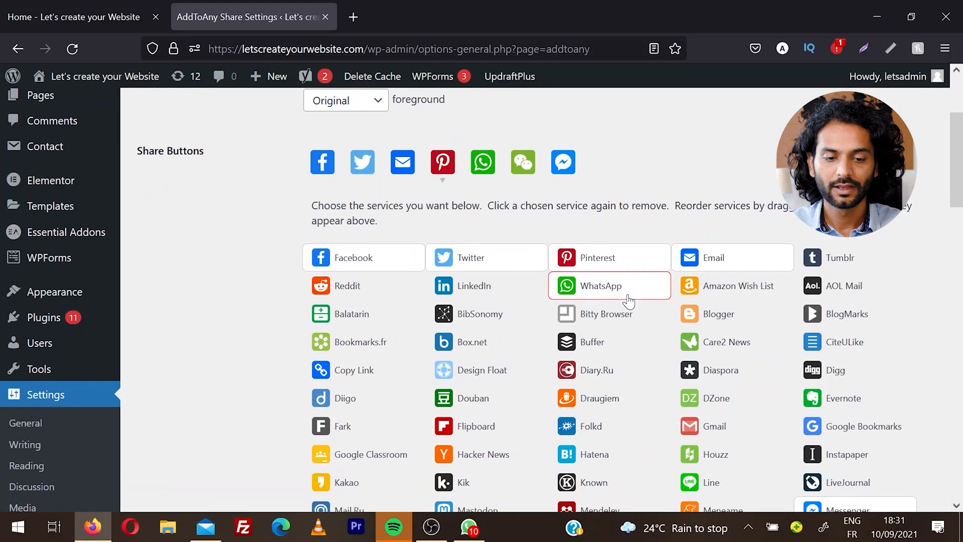
left_click(599, 285)
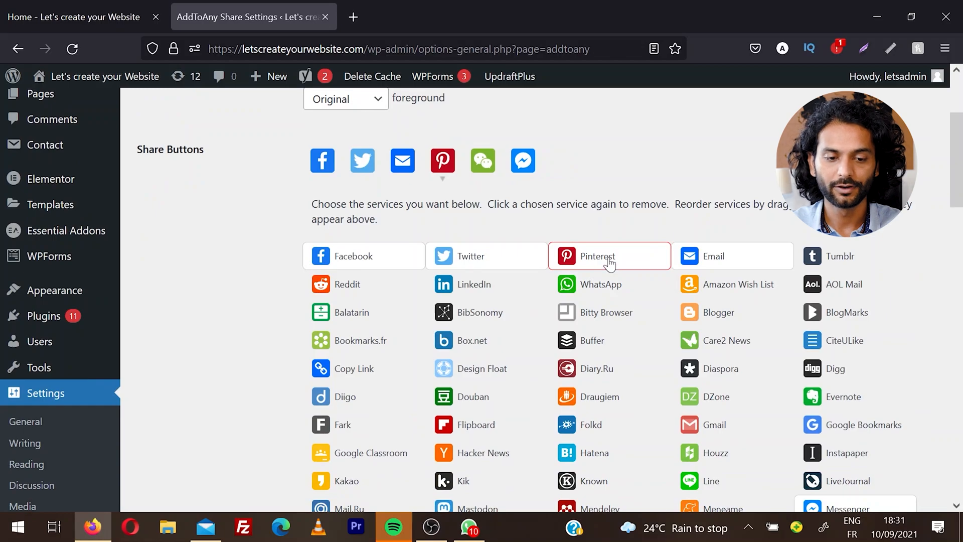
left_click(593, 256)
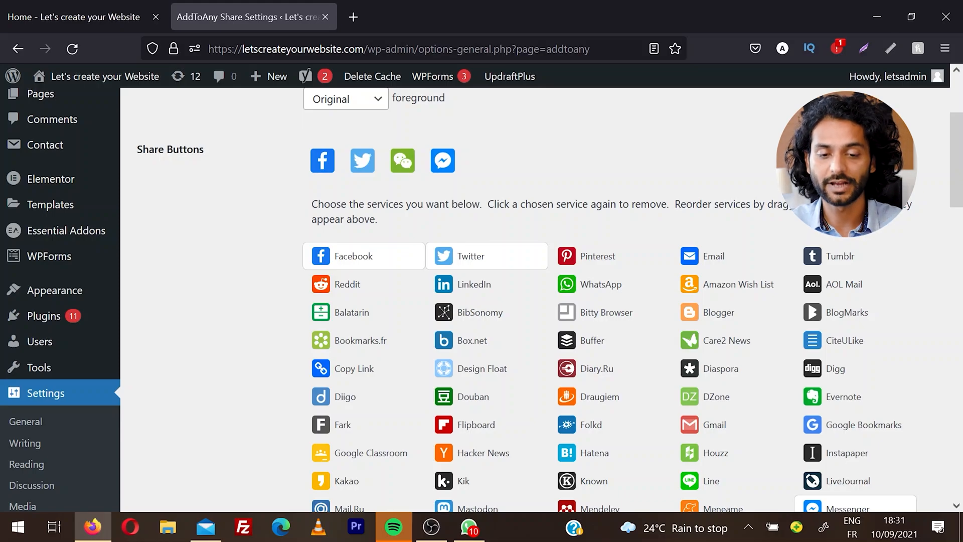
scroll("down", 3)
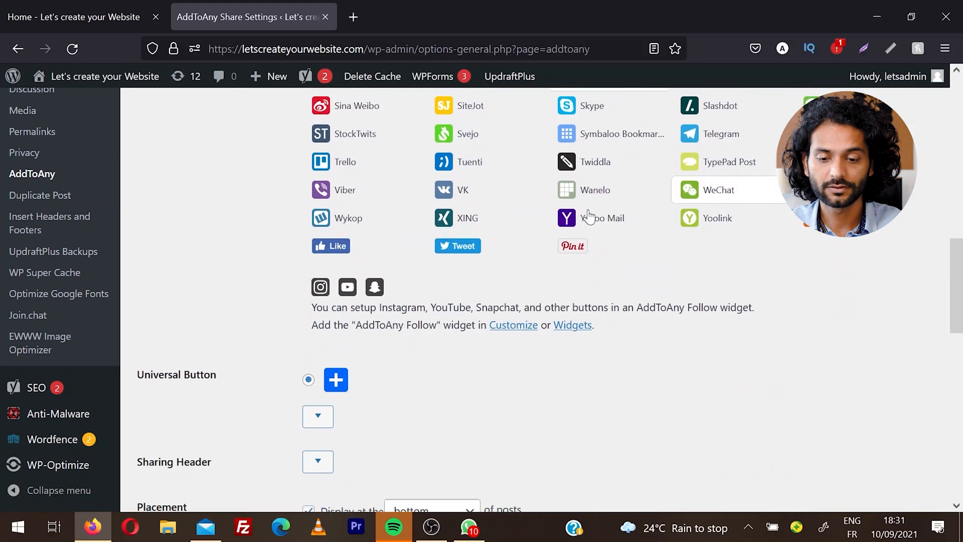
- Set the Universal Button to None and confirm the dialog to disable universal sharing
scroll("down", 3)
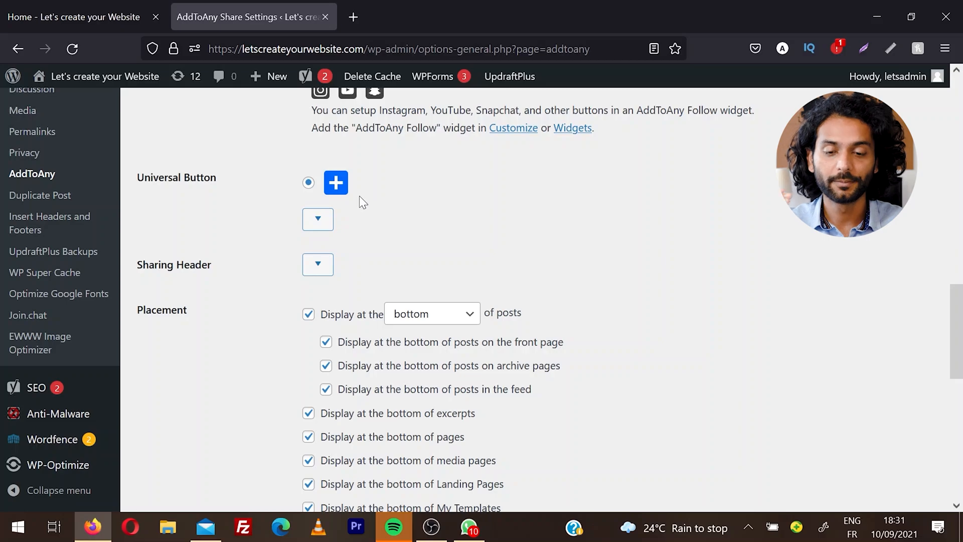
left_click(308, 286)
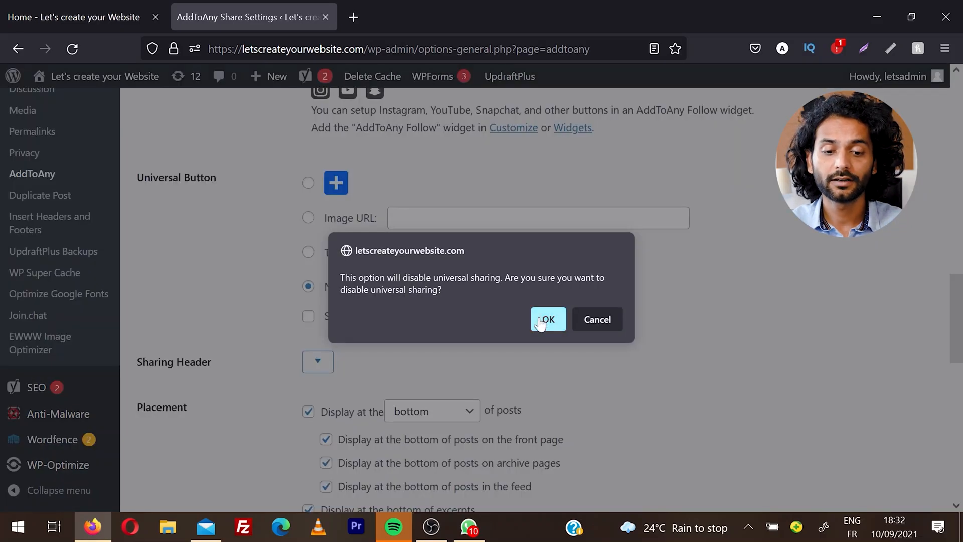
left_click(547, 320)
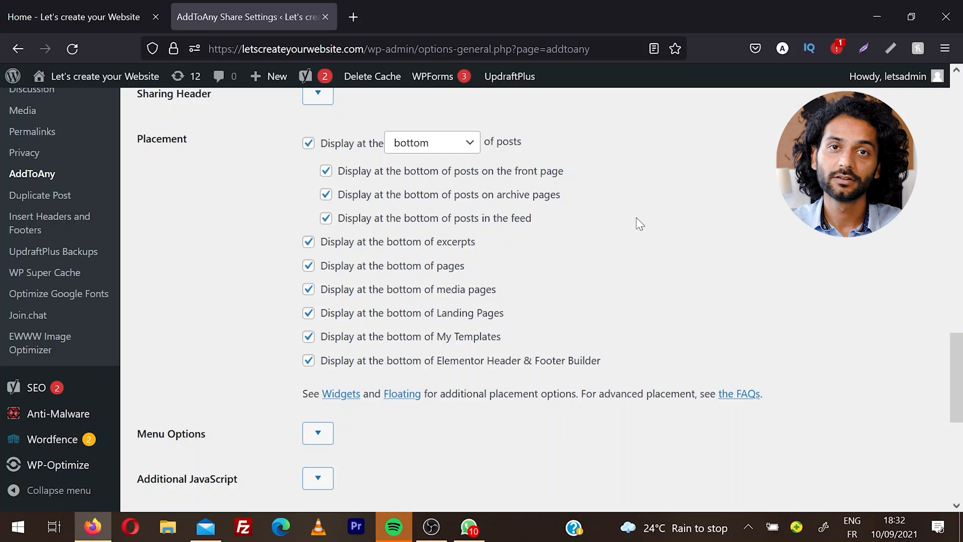
mouse_move(354, 151)
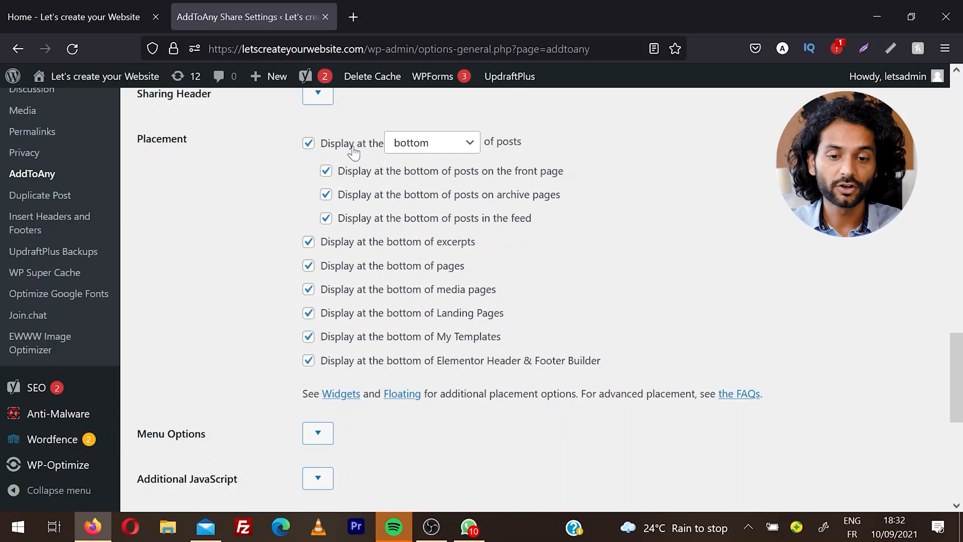
left_click(432, 141)
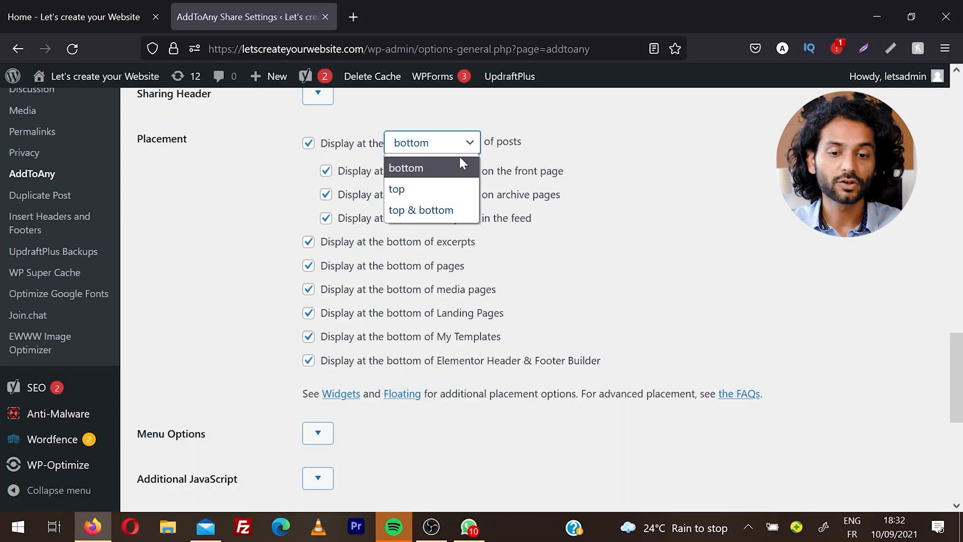
left_click(396, 190)
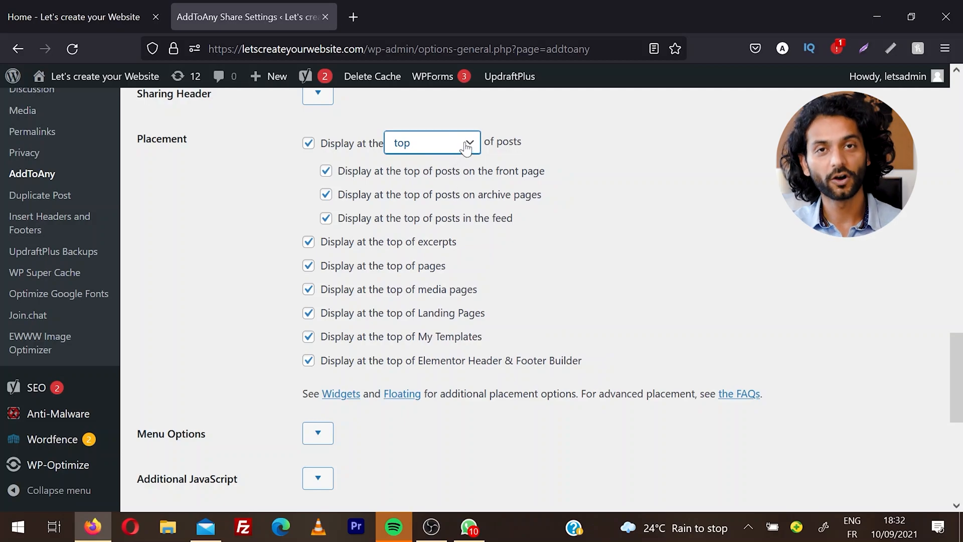
left_click(432, 143)
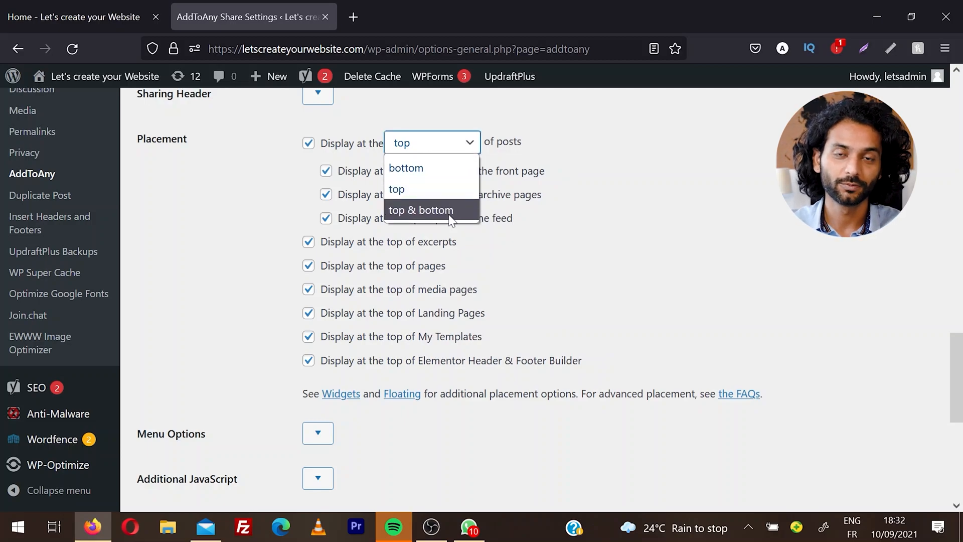
mouse_move(729, 234)
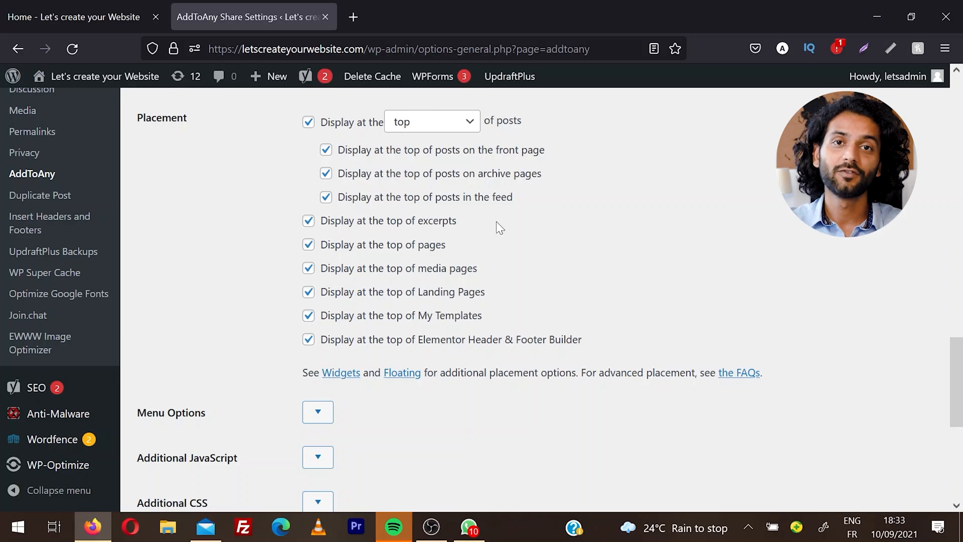
scroll("down", 3)
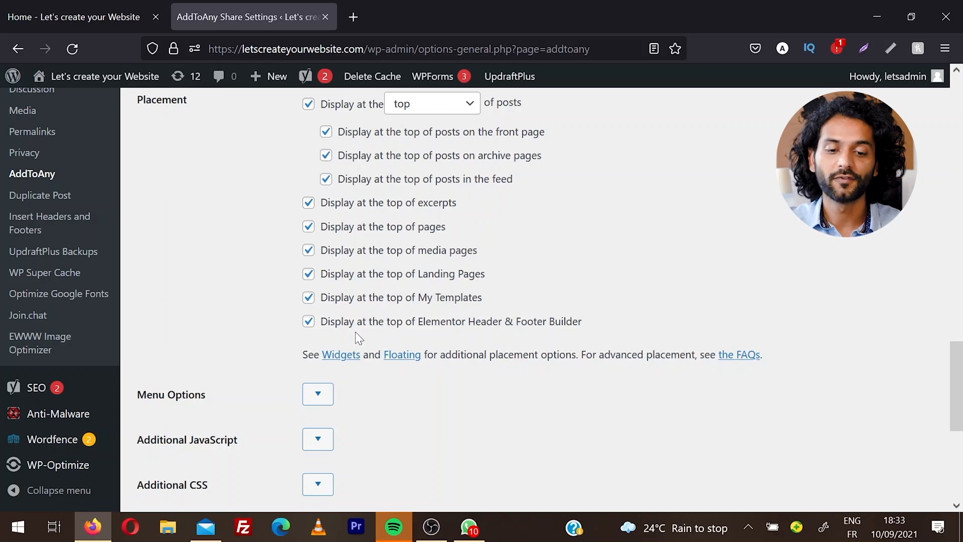
scroll("down", 3)
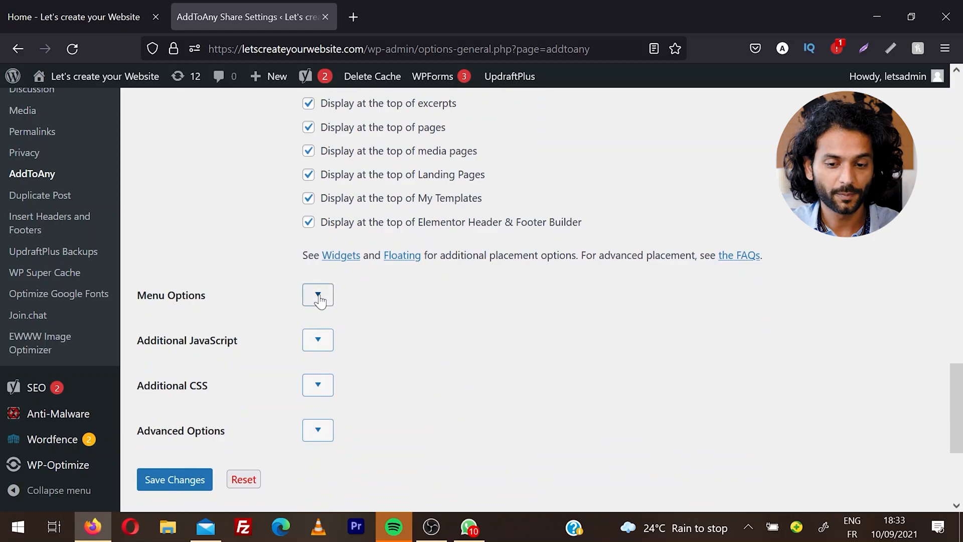
left_click(318, 295)
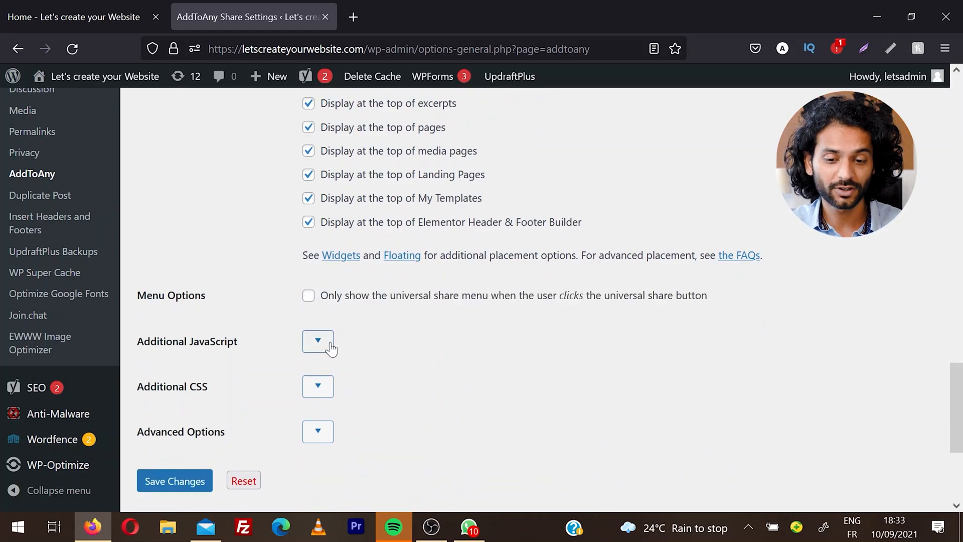
- Expand the empty Additional JavaScript and Additional CSS boxes with placement at bottom of posts and pages
left_click(318, 341)
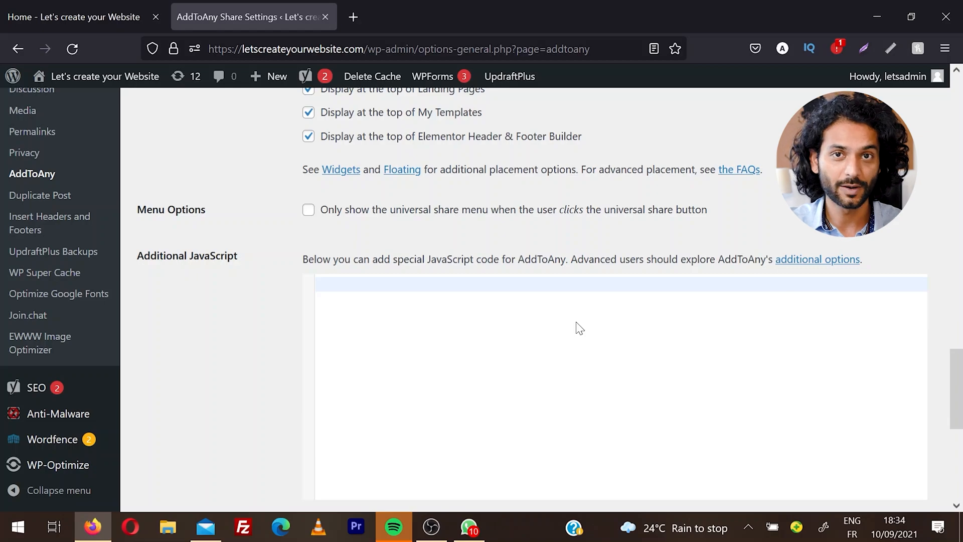
scroll("down", 3)
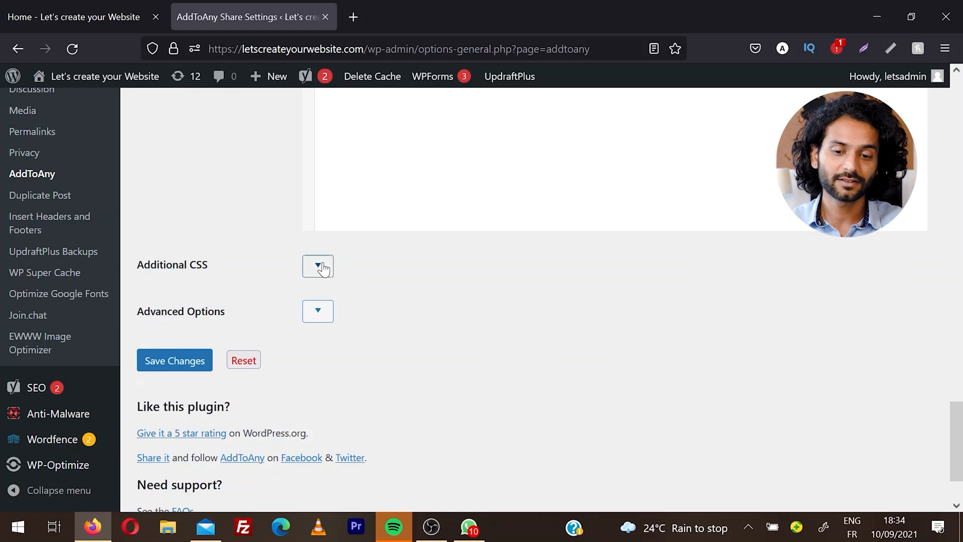
left_click(319, 266)
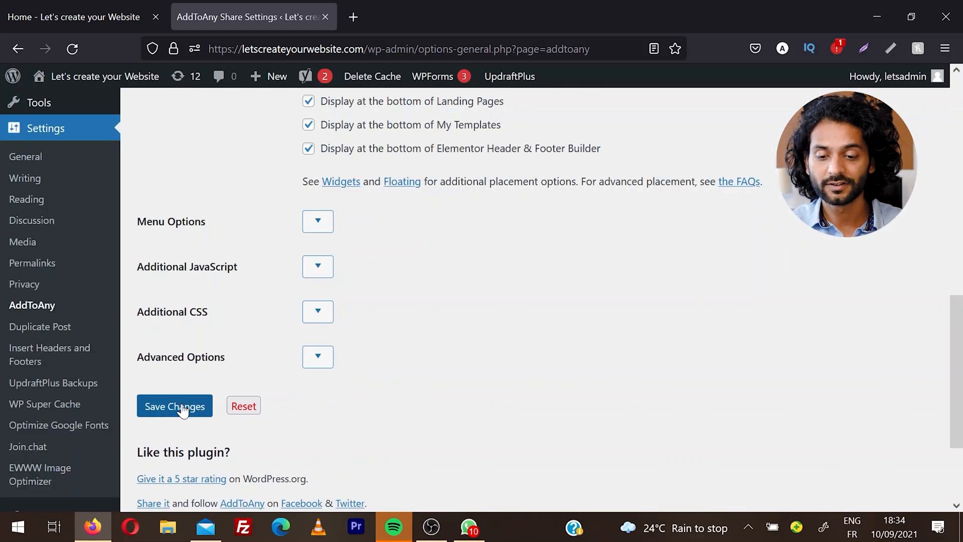
- Save the standard share settings and move to the Floating tab showing right-docked vertical buttons
left_click(174, 407)
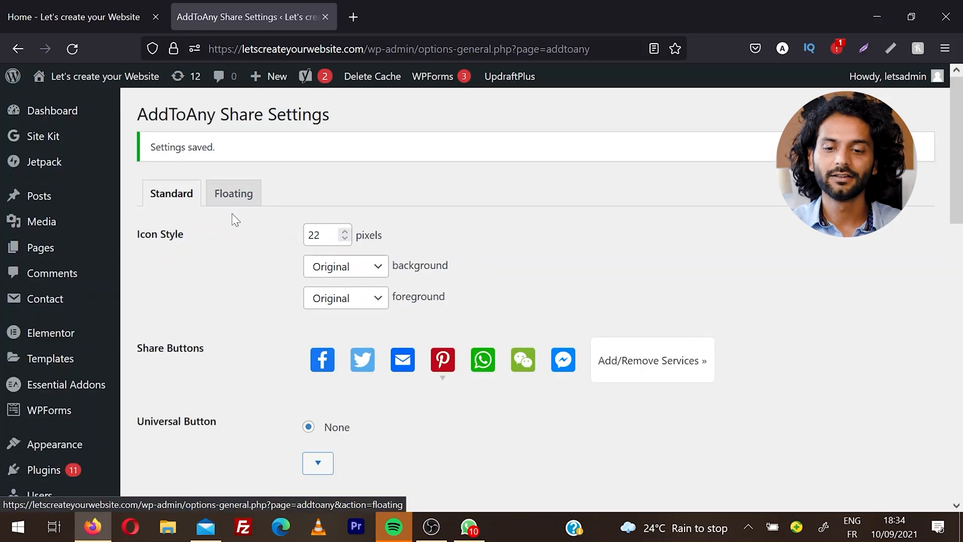
left_click(232, 193)
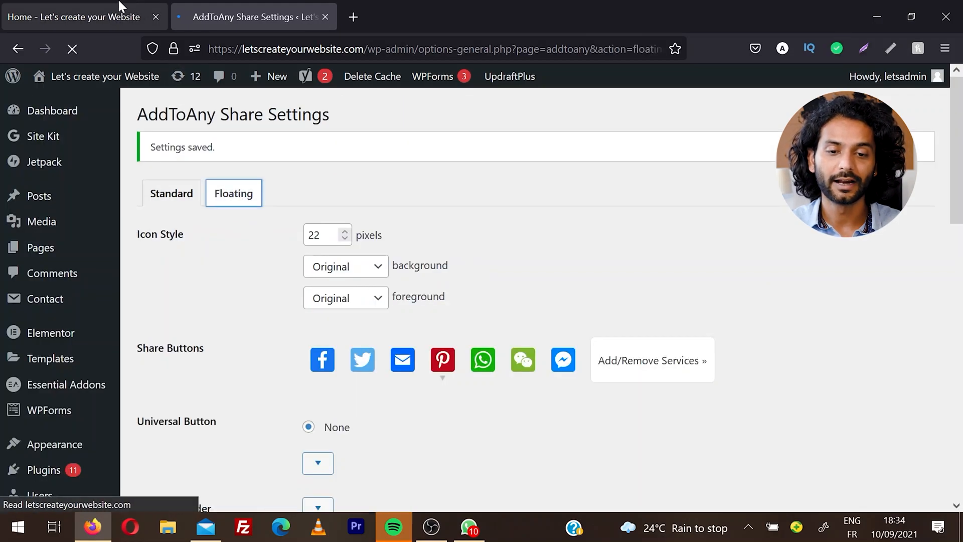
- Compare the live homepage against the floating share settings twice
left_click(73, 17)
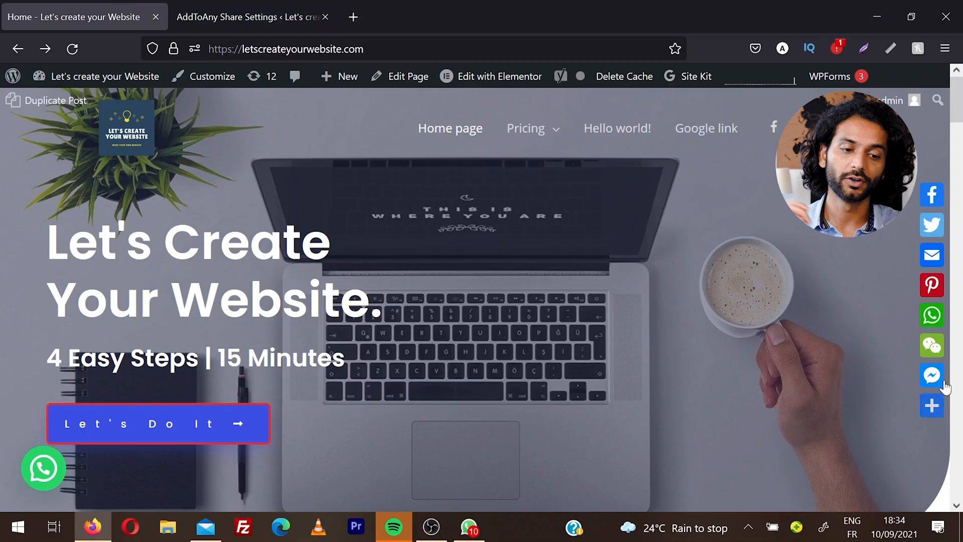
left_click(252, 17)
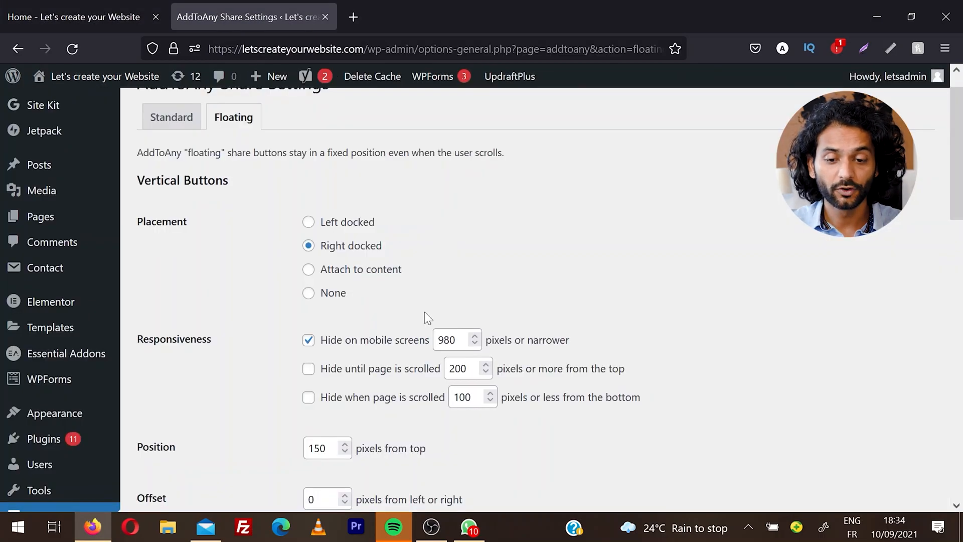
left_click(73, 17)
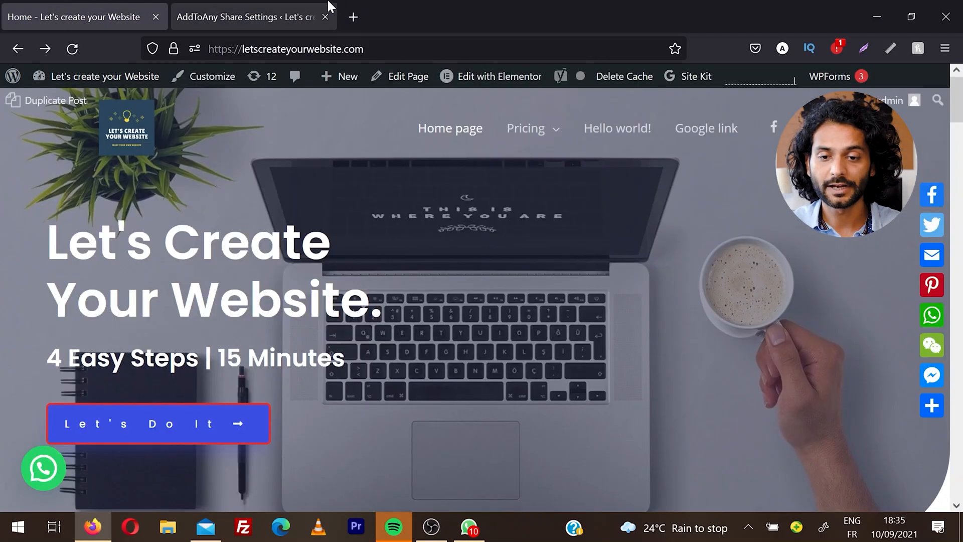
left_click(252, 17)
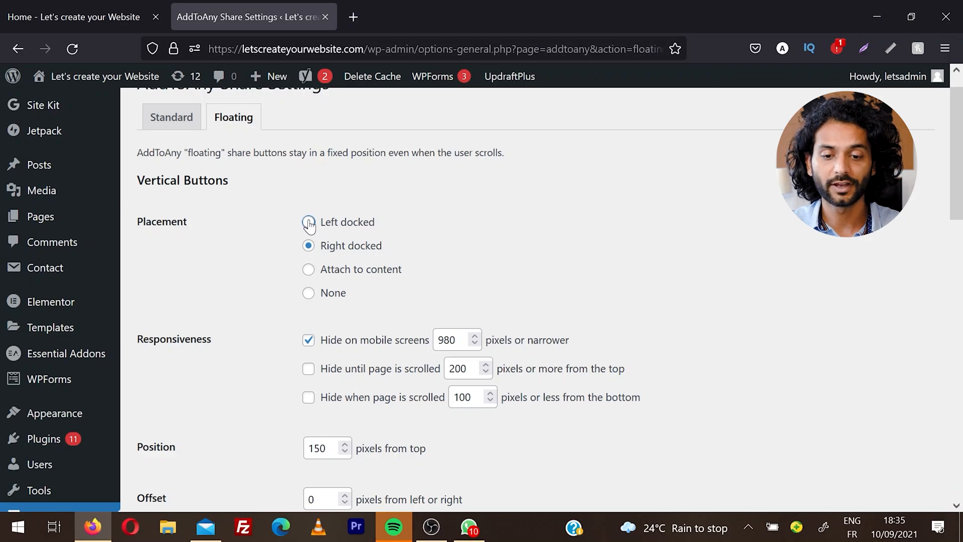
- Hide vertical floating buttons on screens 50 px or narrower and near the page bottom, then view the live homepage
scroll("down", 3)
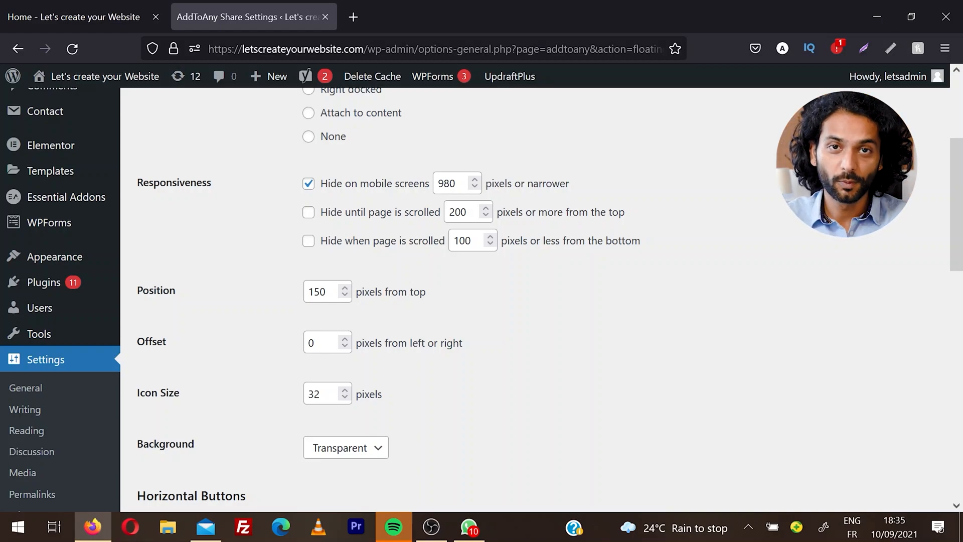
type("50")
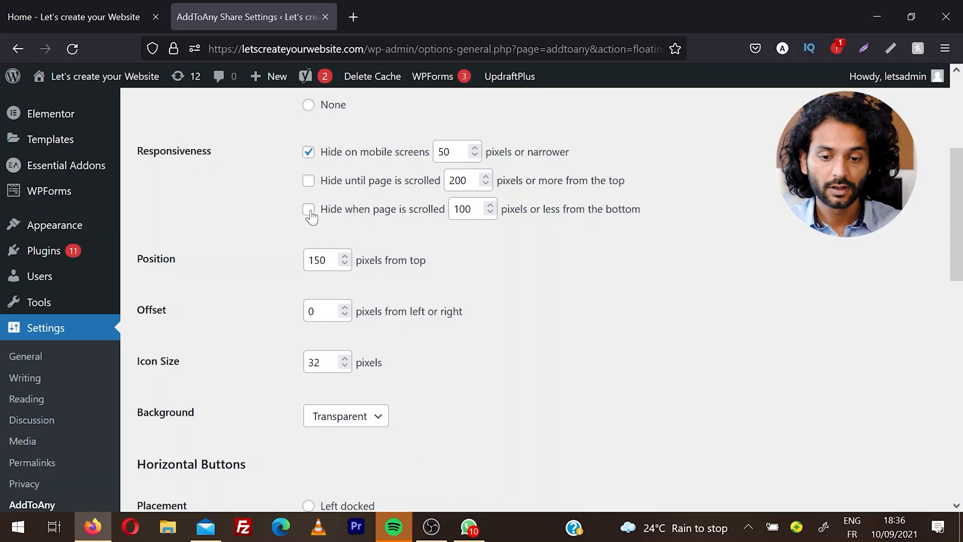
left_click(308, 209)
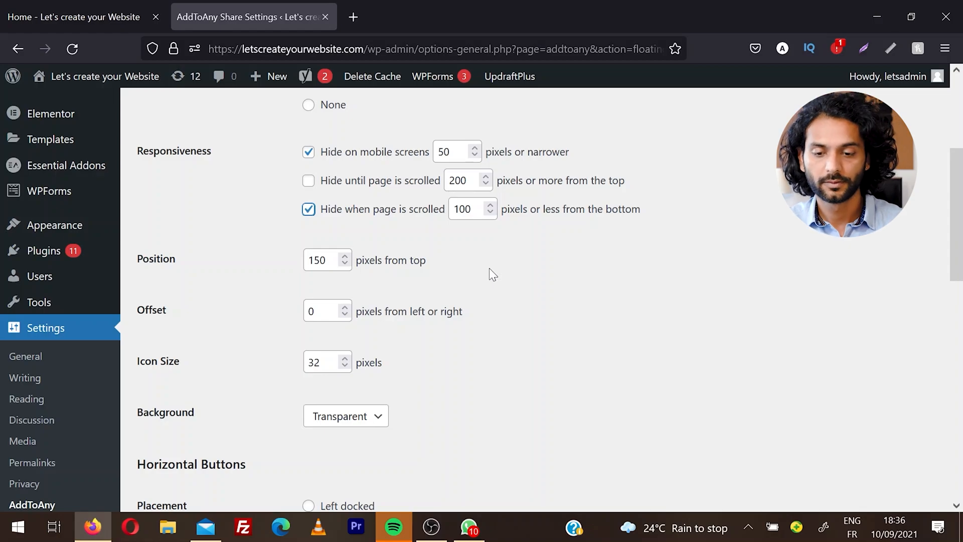
scroll("down", 3)
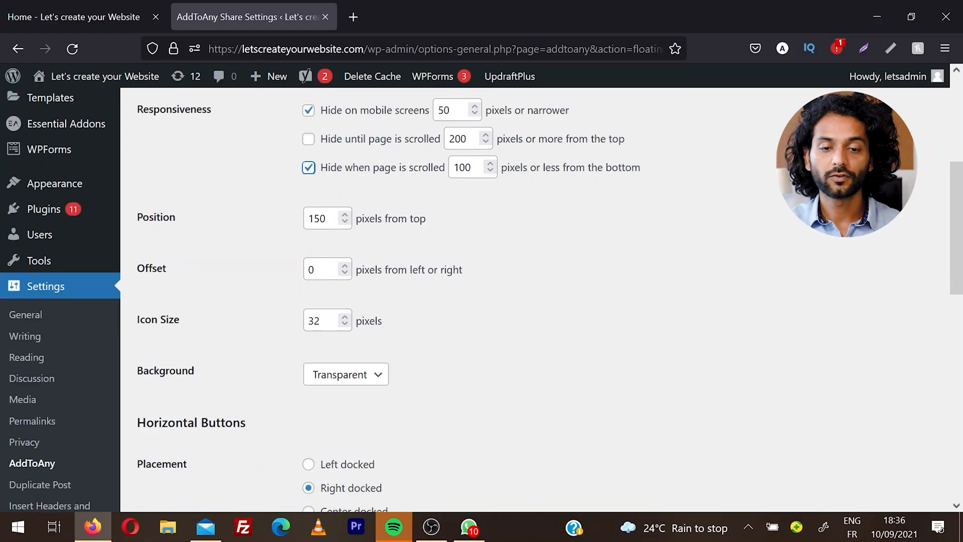
left_click(73, 17)
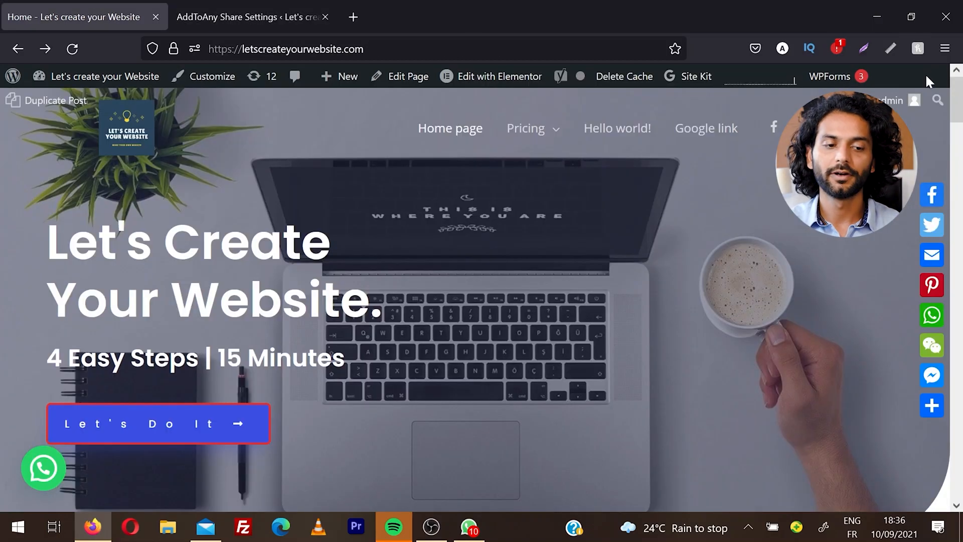
- Review the Horizontal Buttons options, right docked and hidden at 981 px or wider, and save the floating settings
left_click(251, 17)
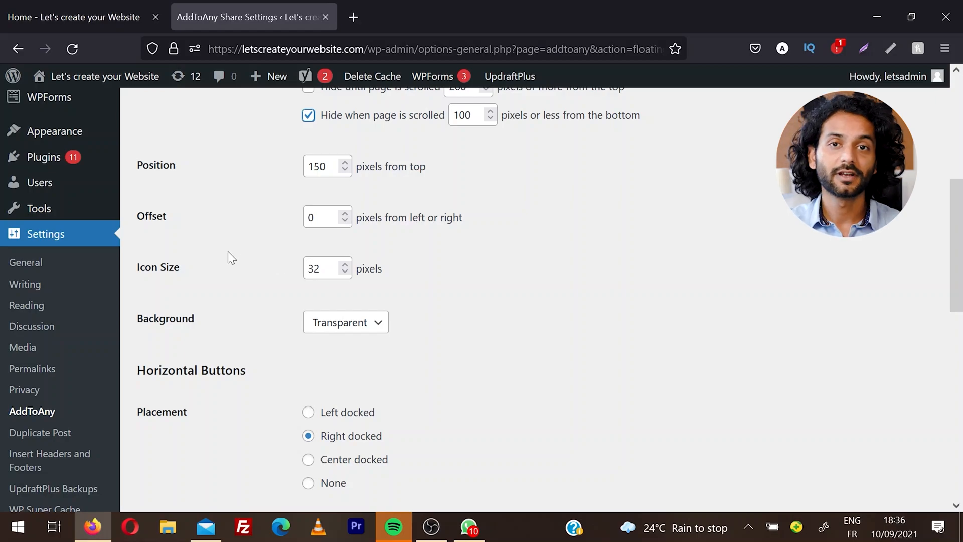
mouse_move(266, 265)
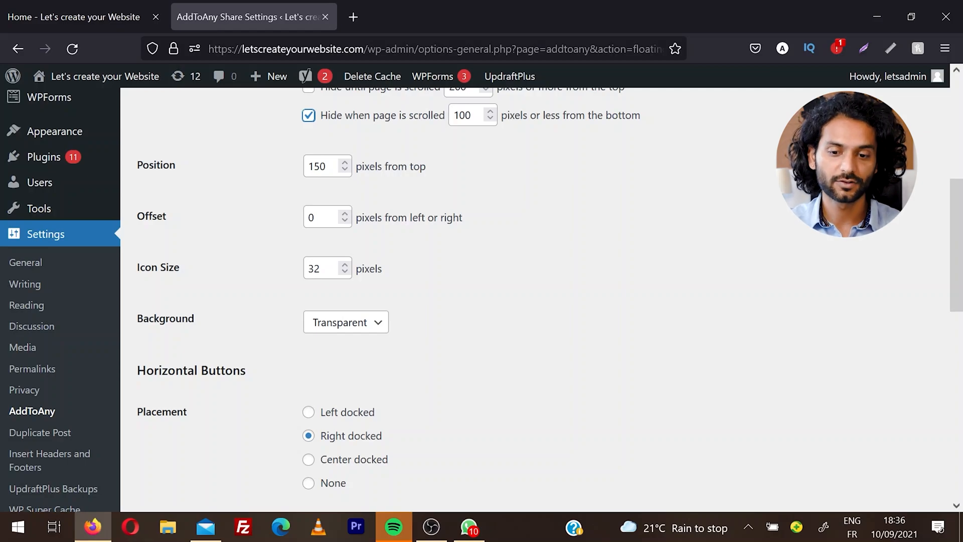
scroll("down", 3)
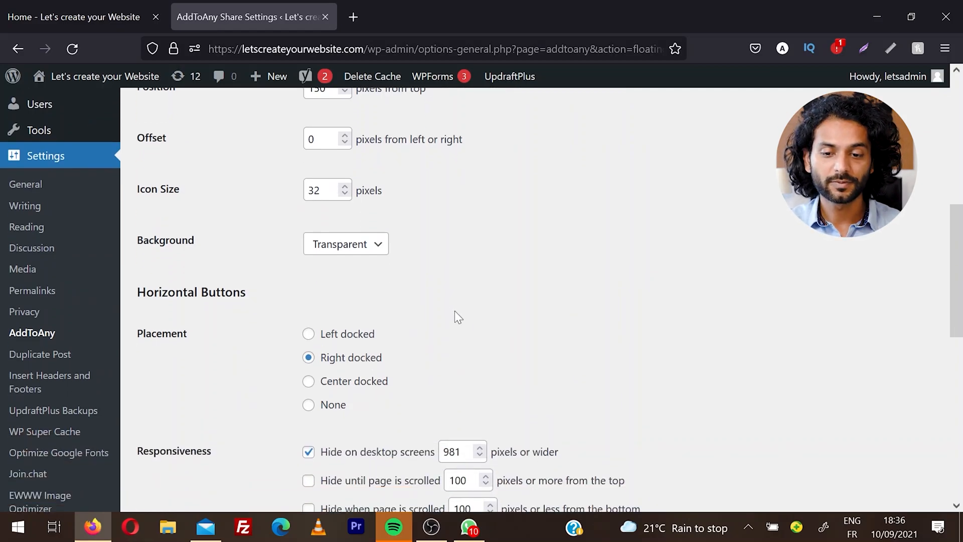
left_click(346, 244)
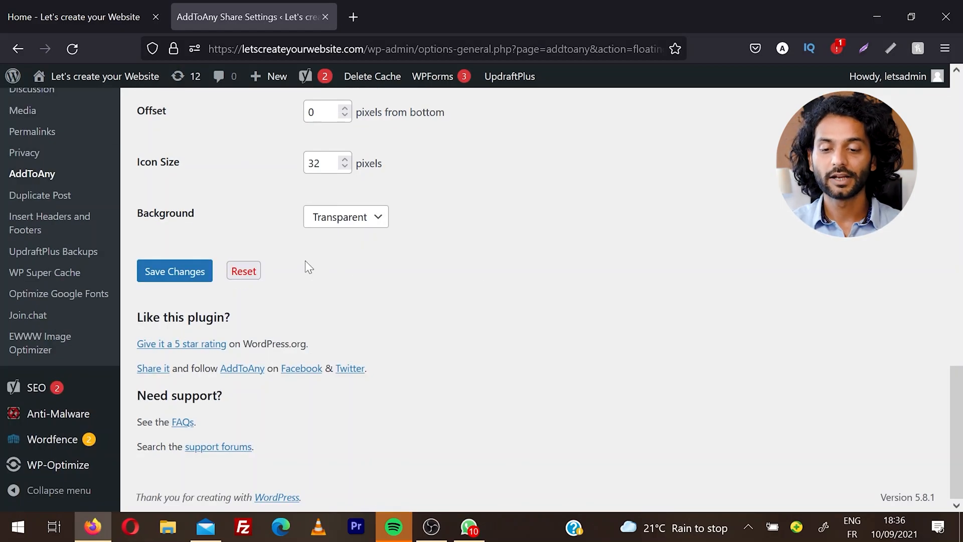
left_click(174, 271)
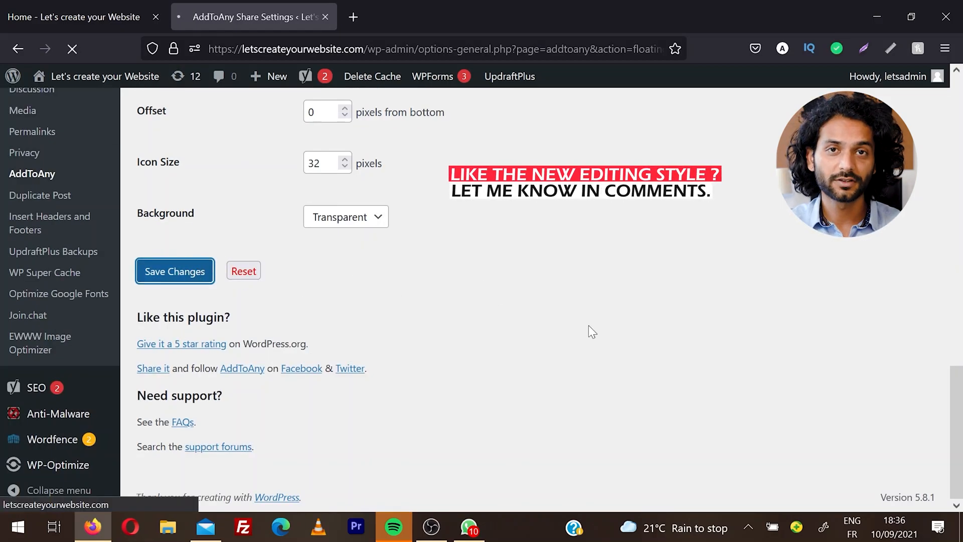
- View the reloaded live home page showing the left-docked floating share bar
left_click(73, 17)
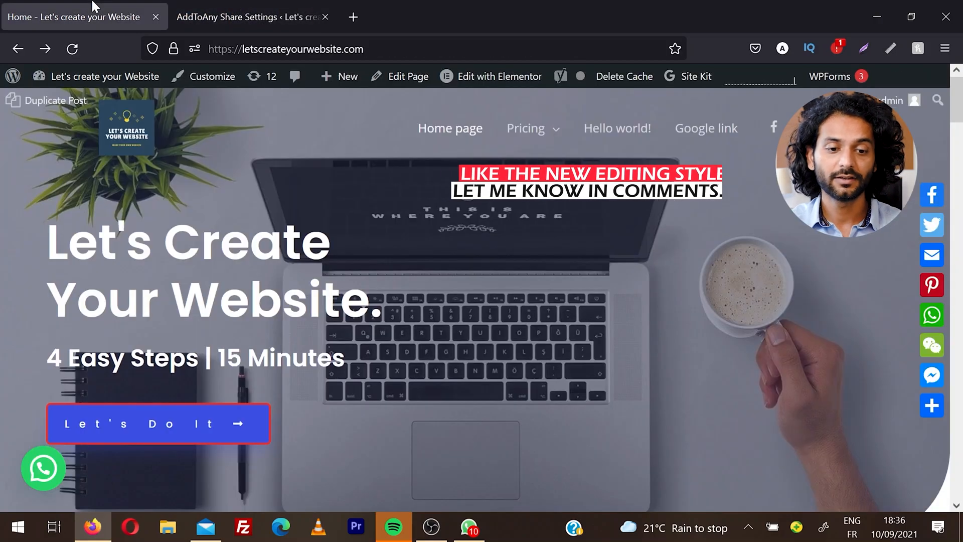
scroll("down", 3)
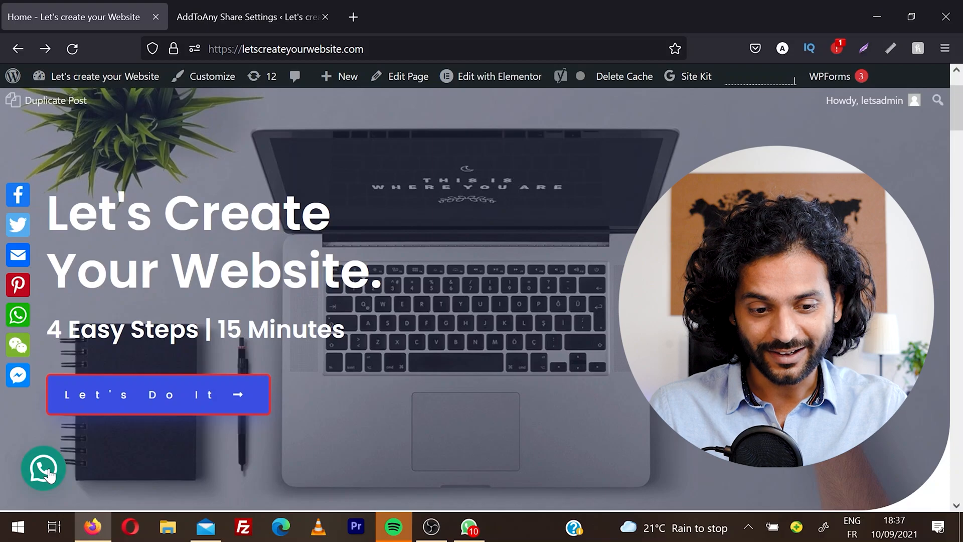
- Open the WhatsApp chat bubble to show its welcome greeting and send-message option
left_click(43, 469)
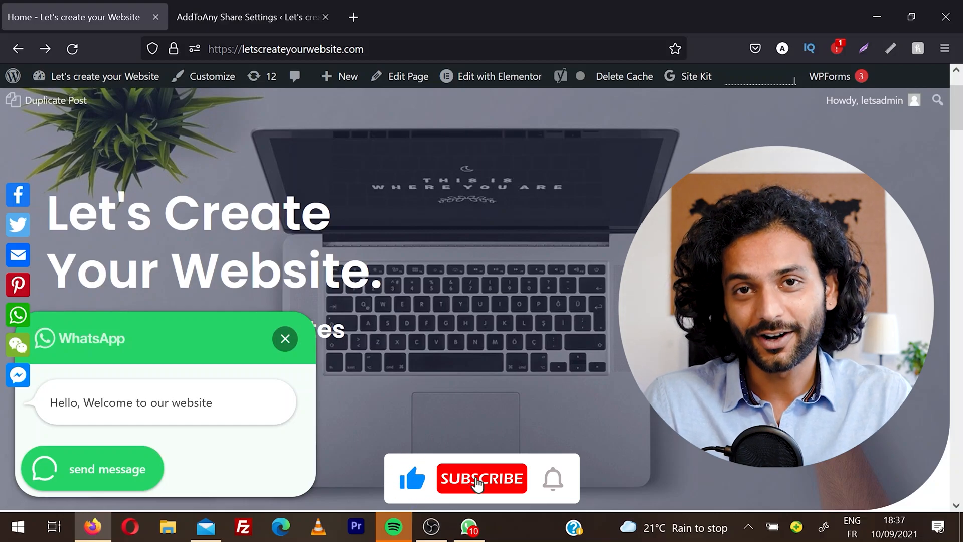
left_click(482, 479)
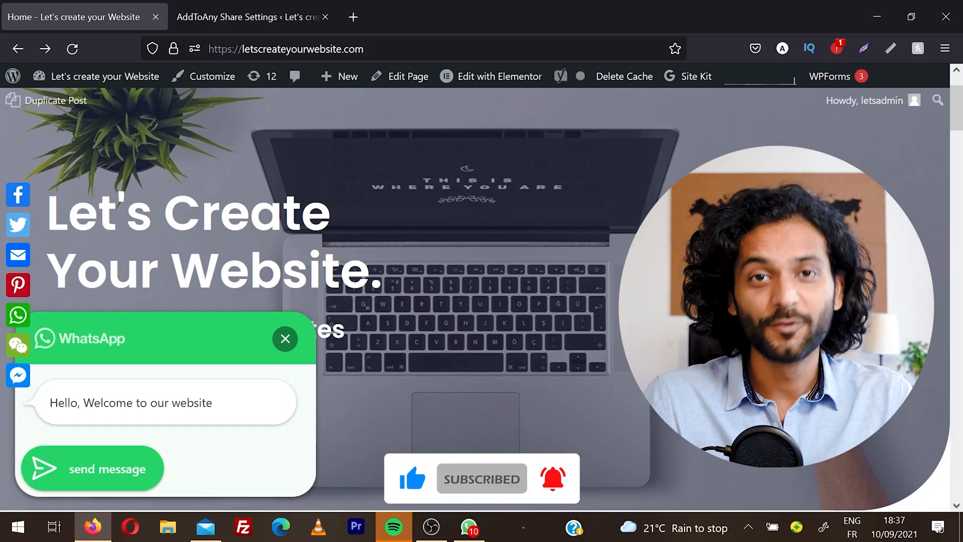